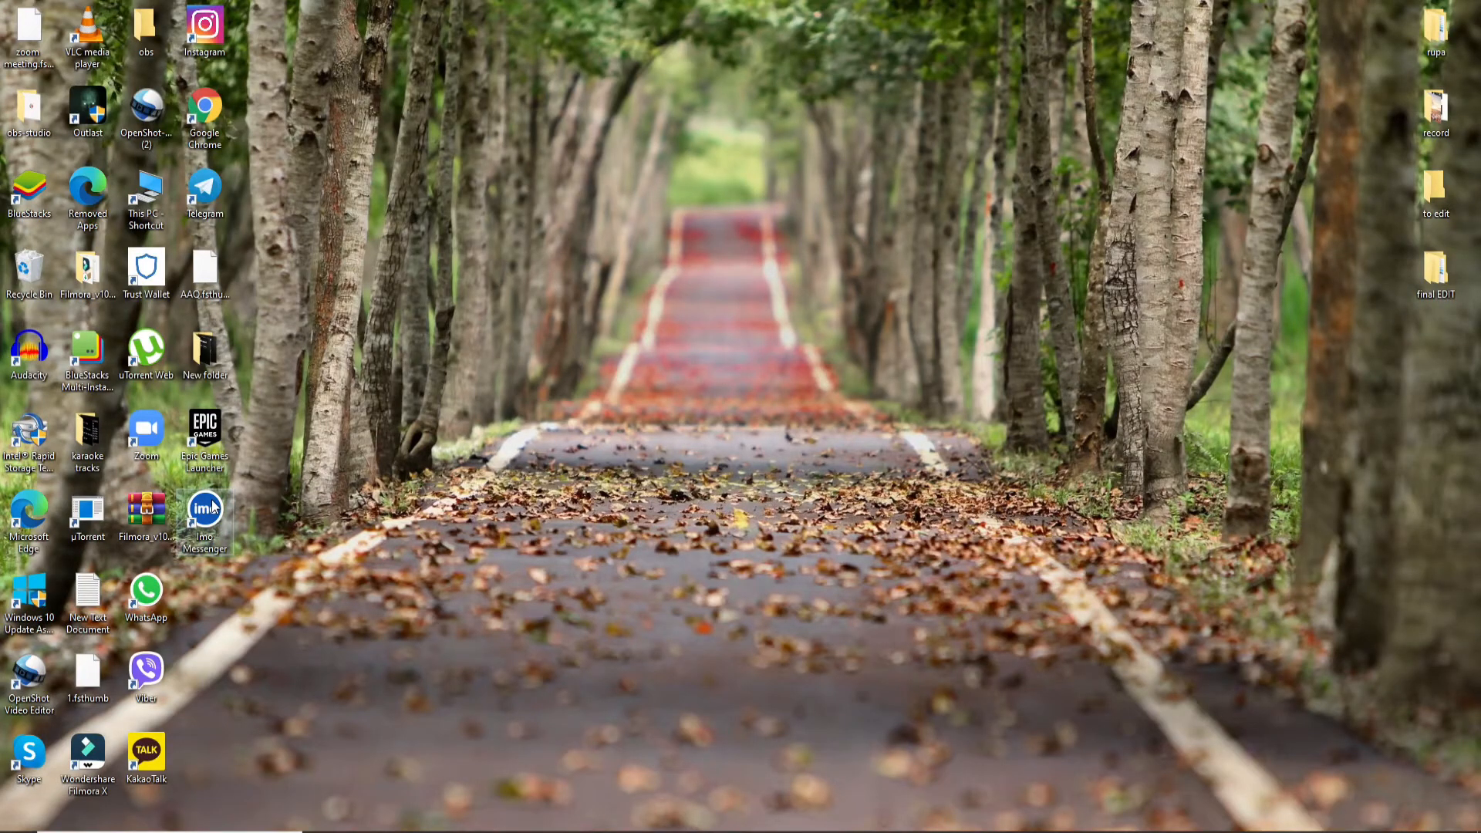
# Step: Launch imo from the desktop and answer No to having imo on the phone
pyautogui.doubleClick(205, 511)
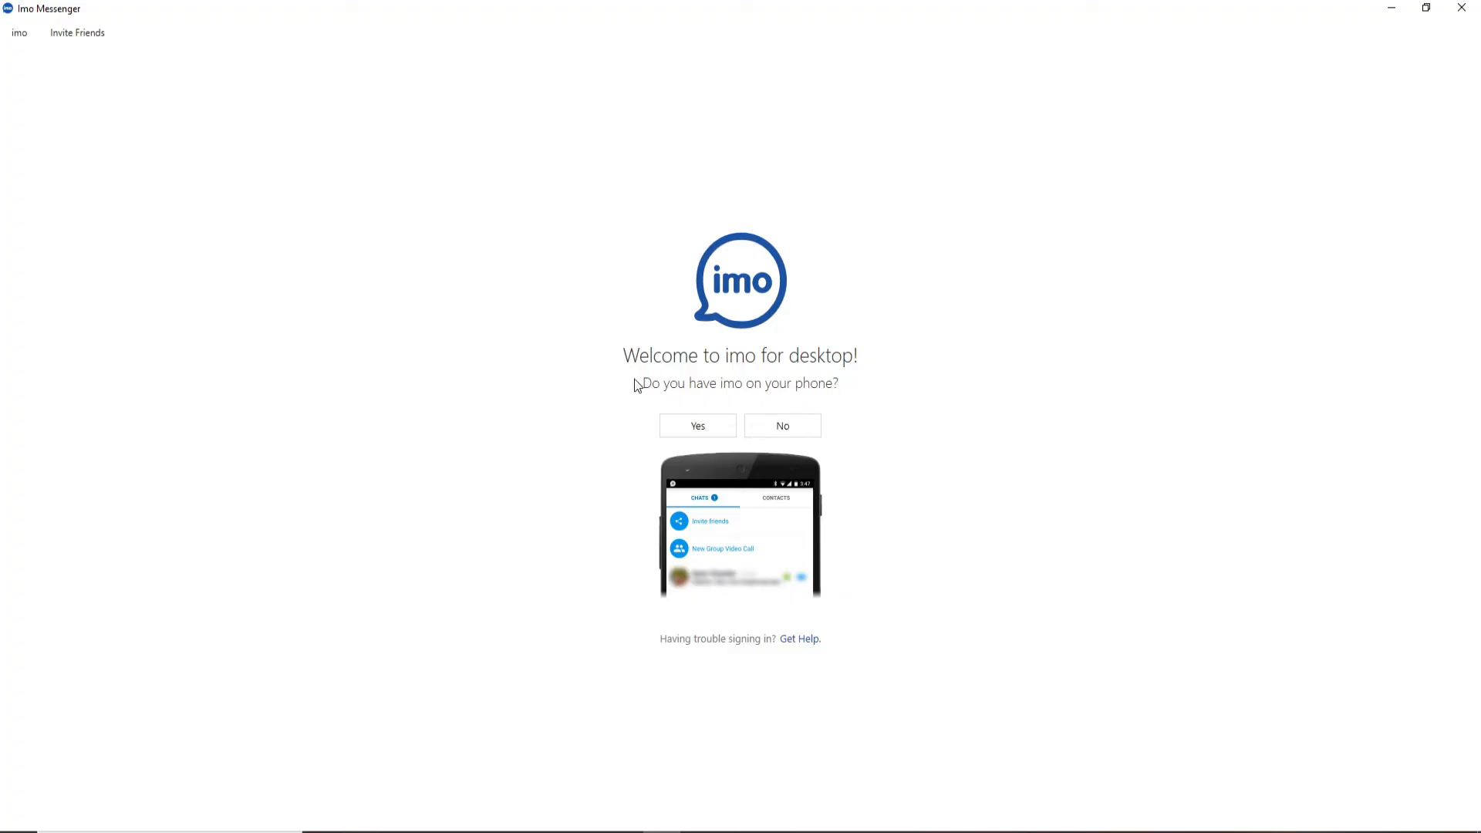
pyautogui.moveTo(858, 391)
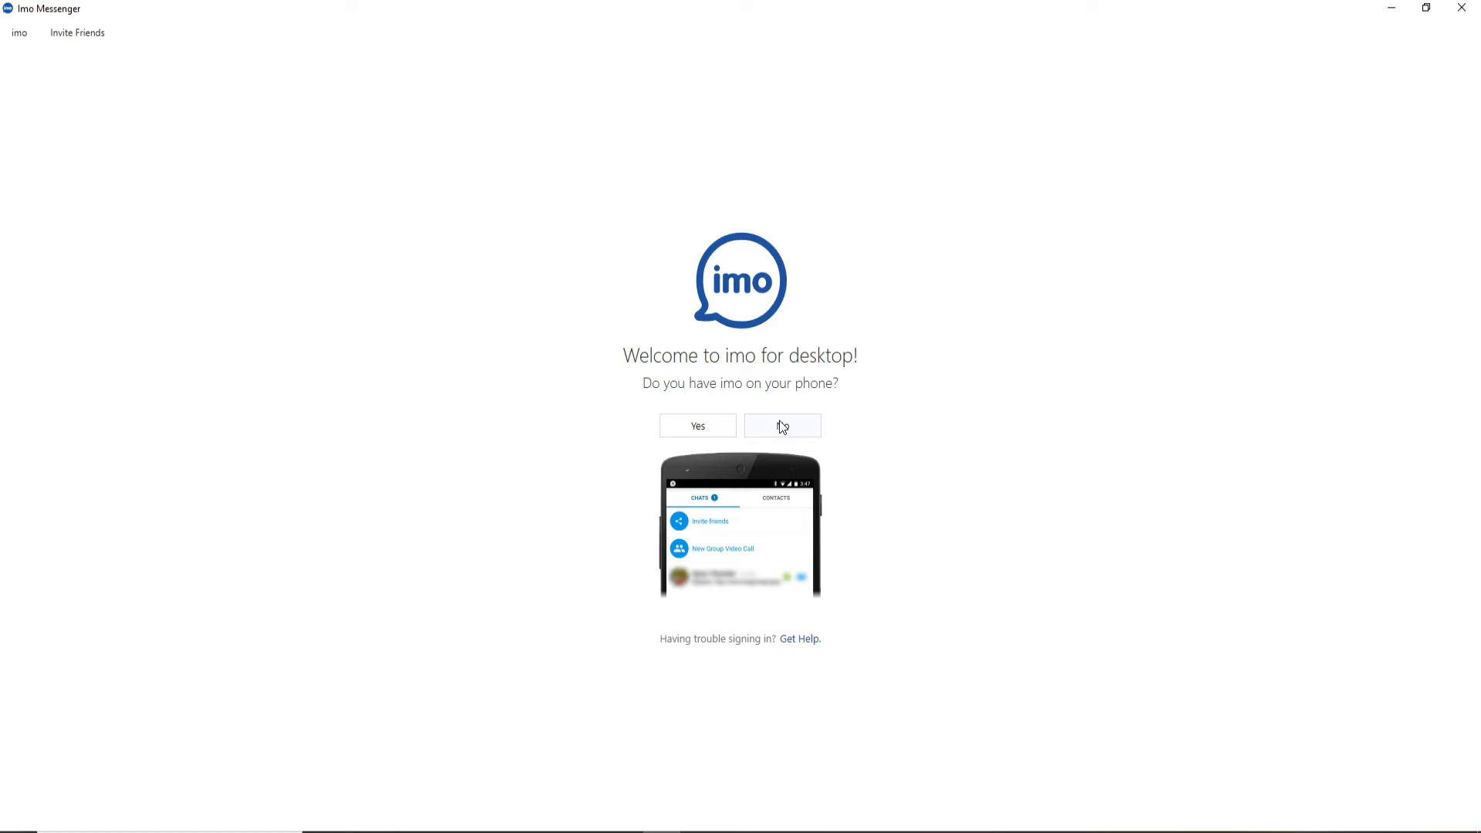
pyautogui.click(781, 426)
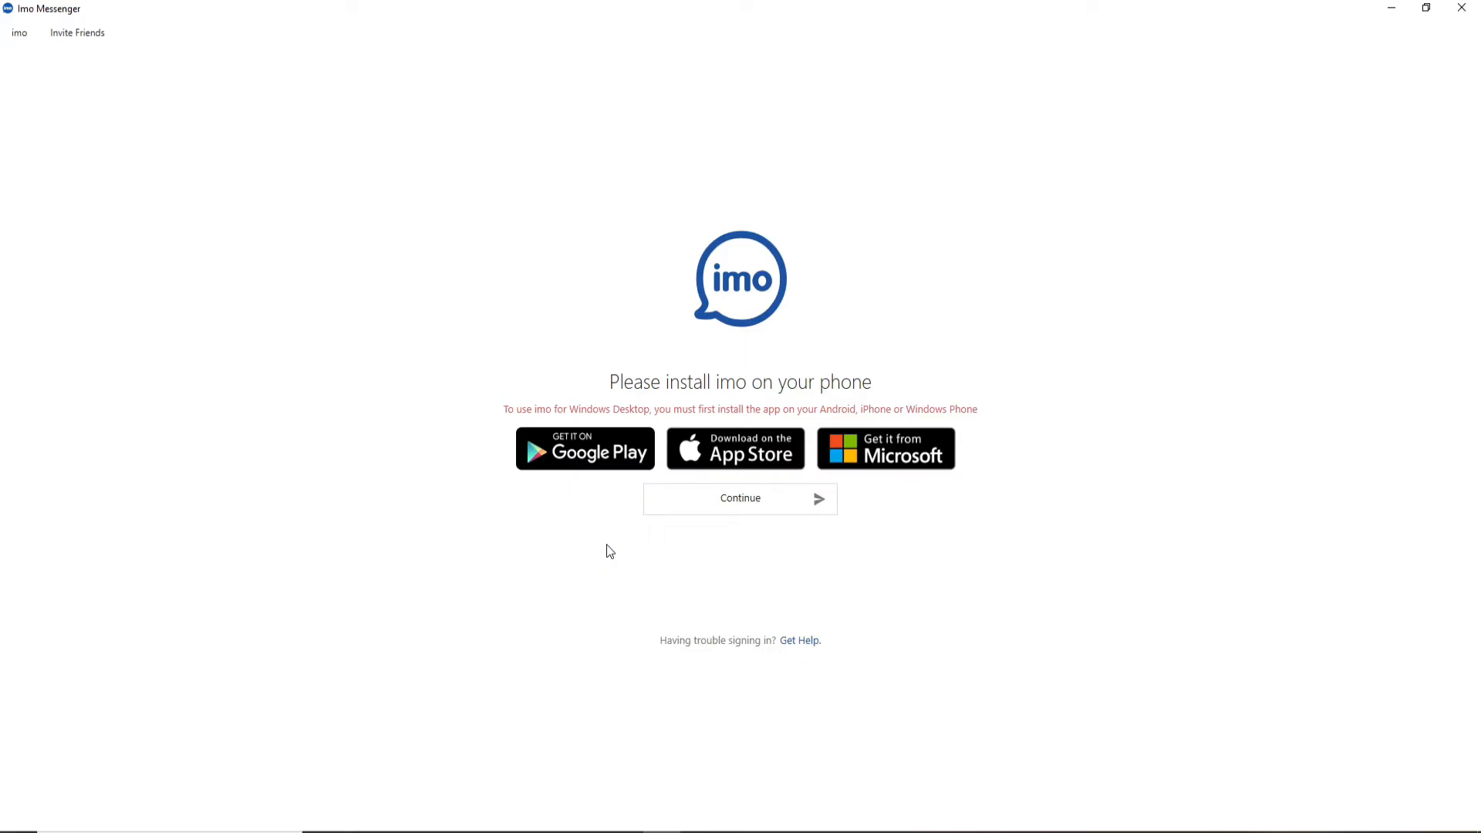
pyautogui.moveTo(979, 442)
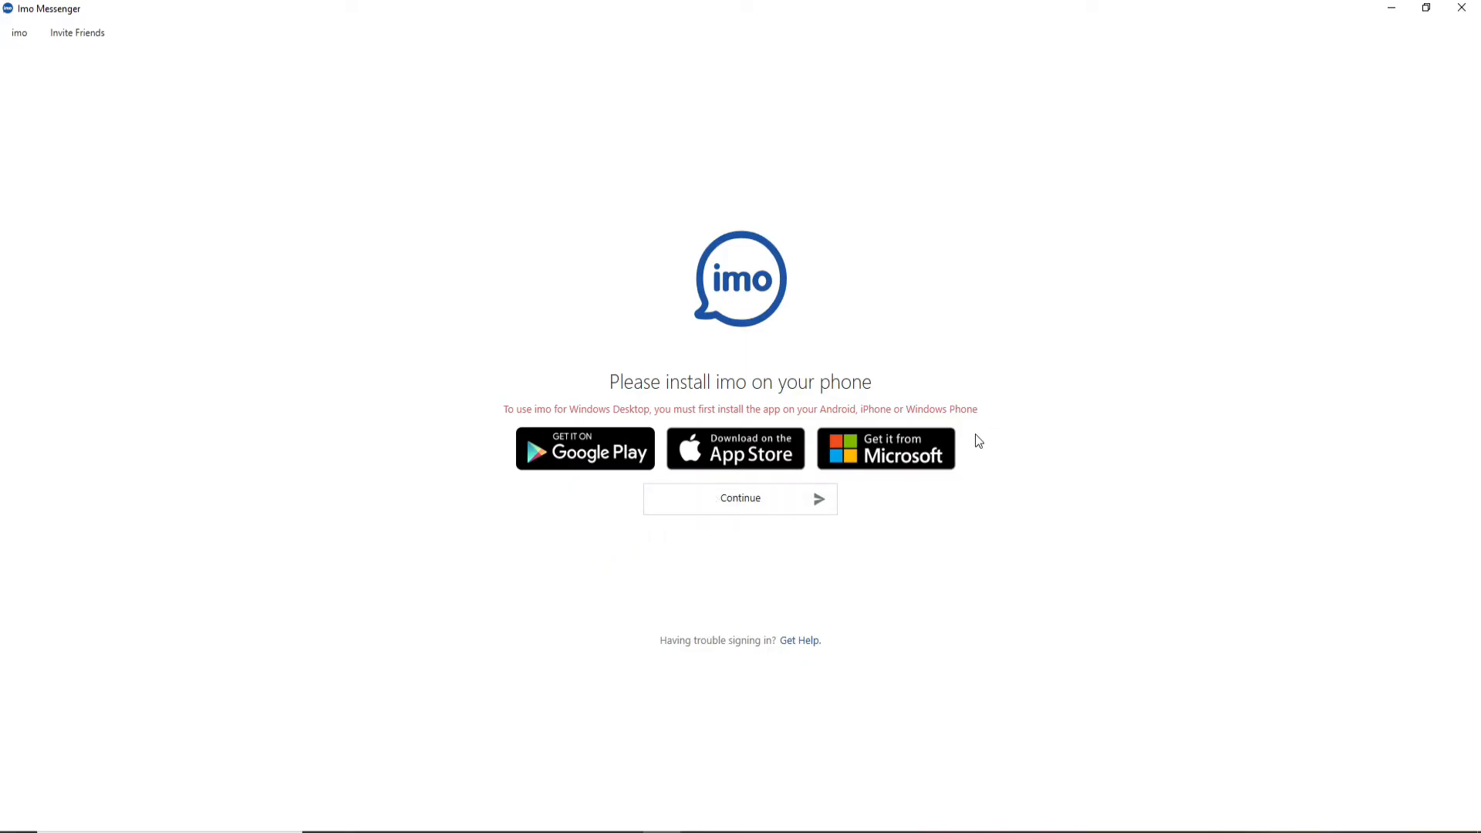
# Step: Continue from the install prompt to the register-with-phone-number screen
pyautogui.click(739, 499)
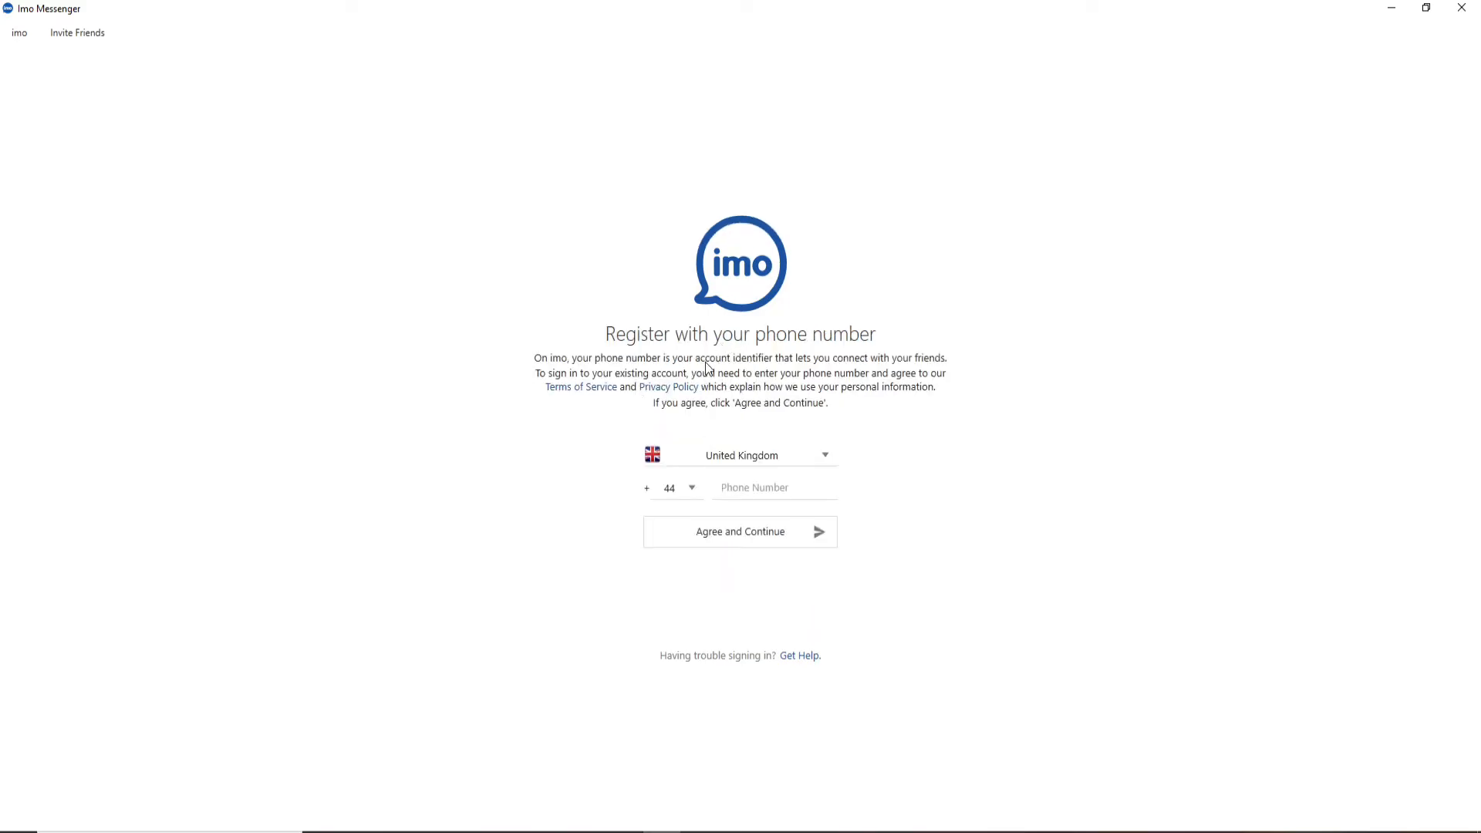
pyautogui.moveTo(829, 460)
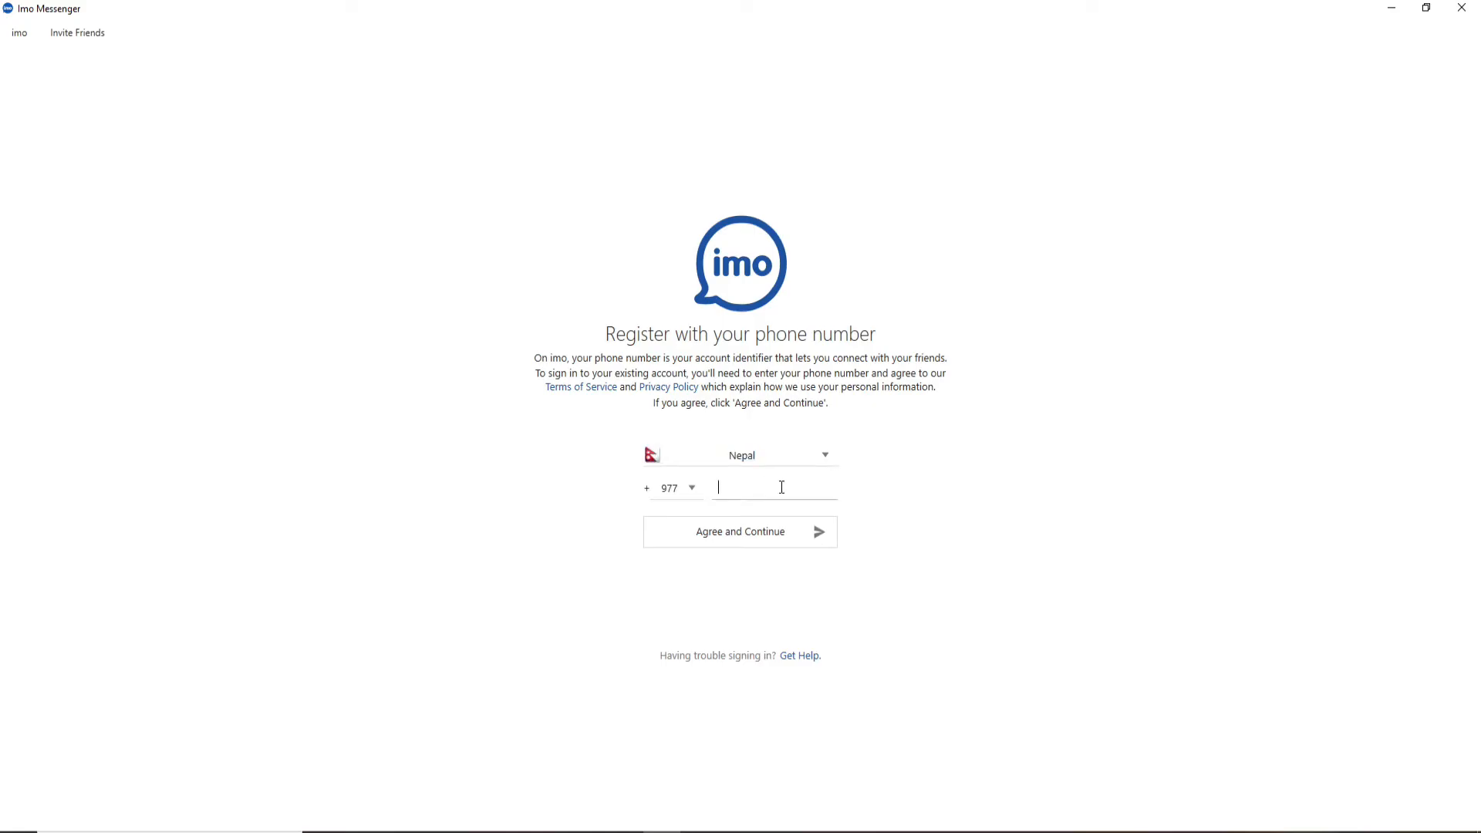
pyautogui.moveTo(759, 486)
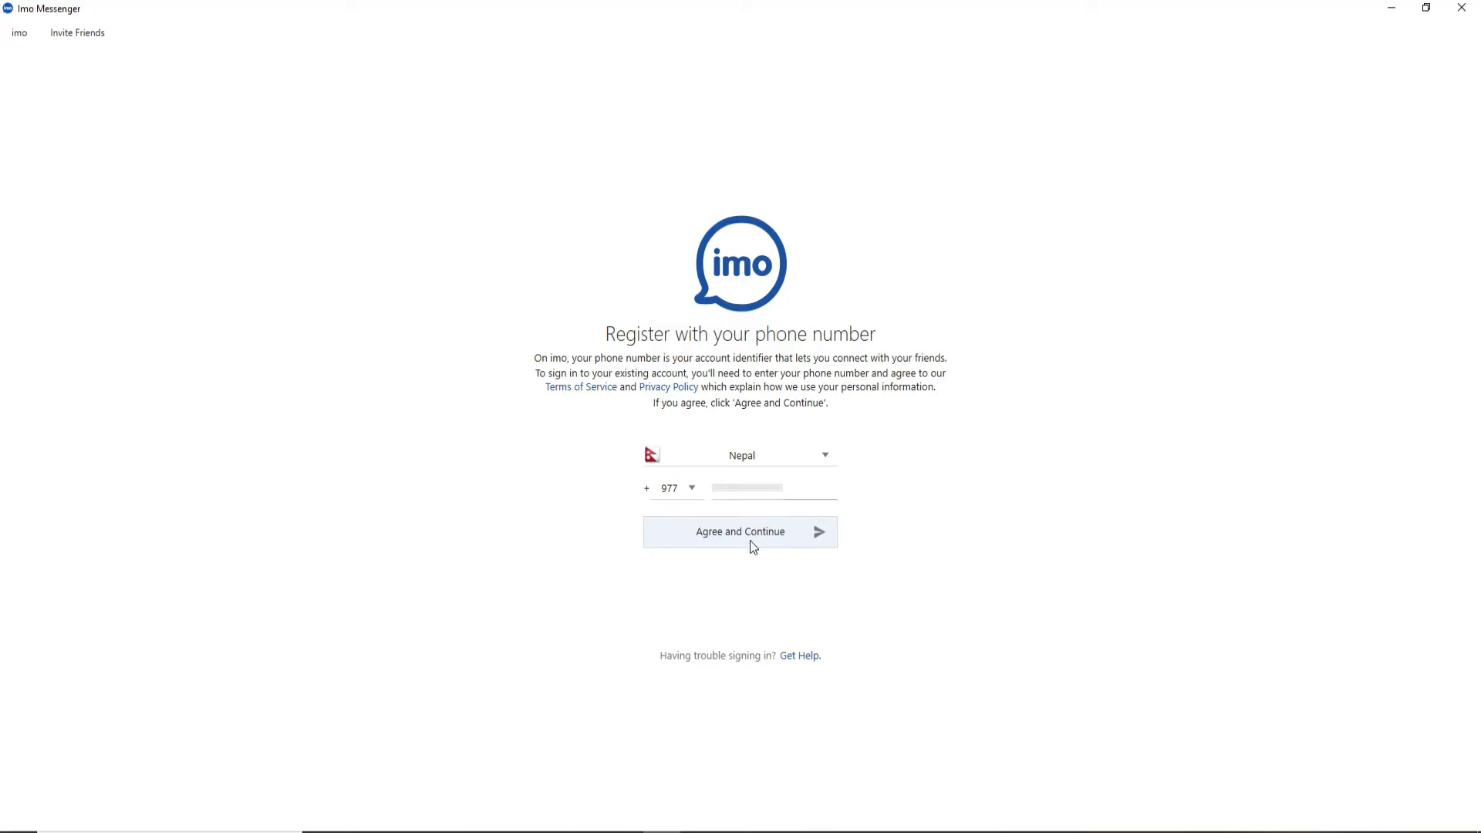
# Step: Agree and submit the Nepal (+977) number, then enter the verification code to sign in
pyautogui.click(739, 531)
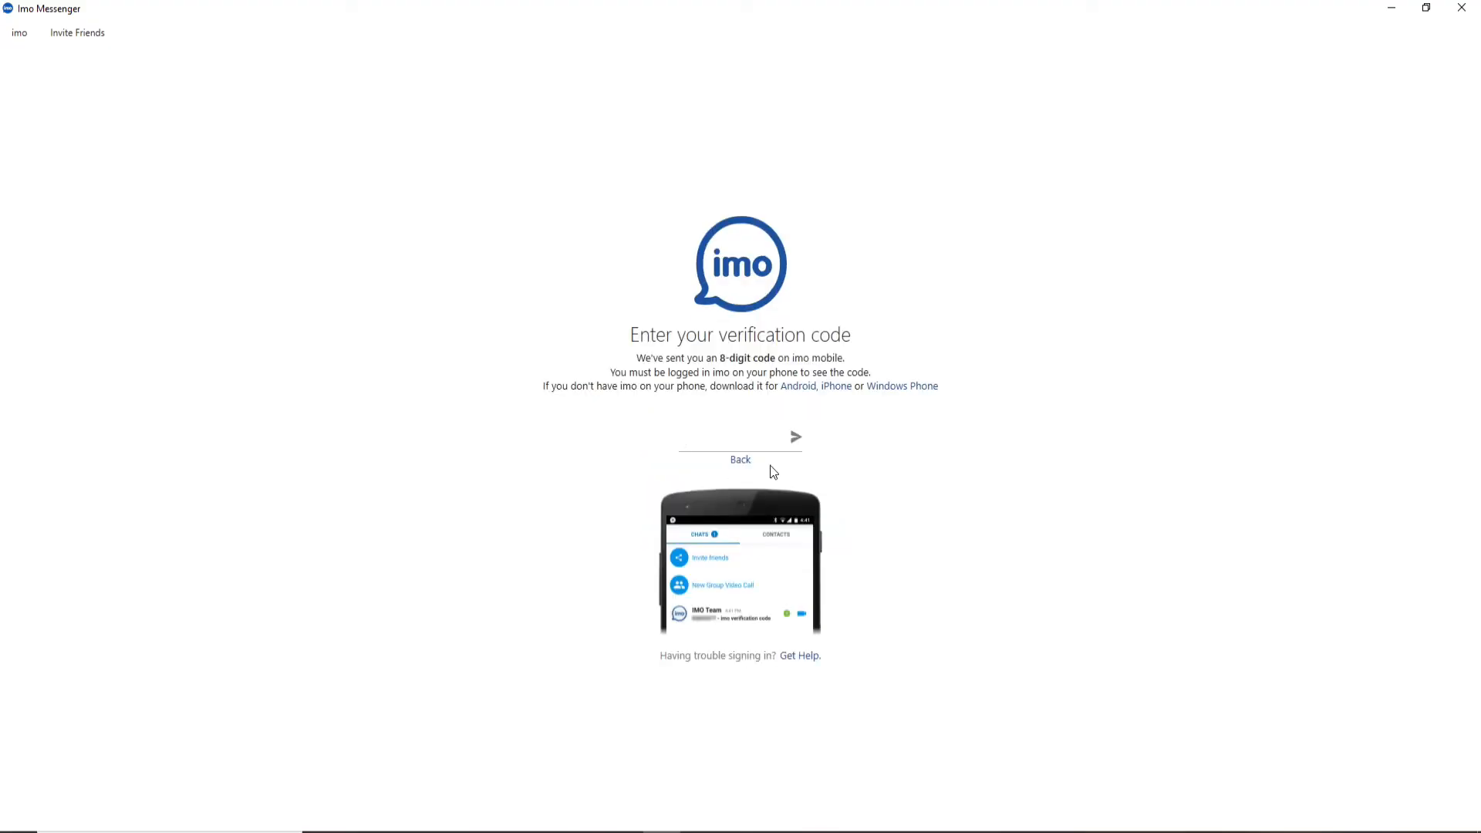
pyautogui.click(740, 437)
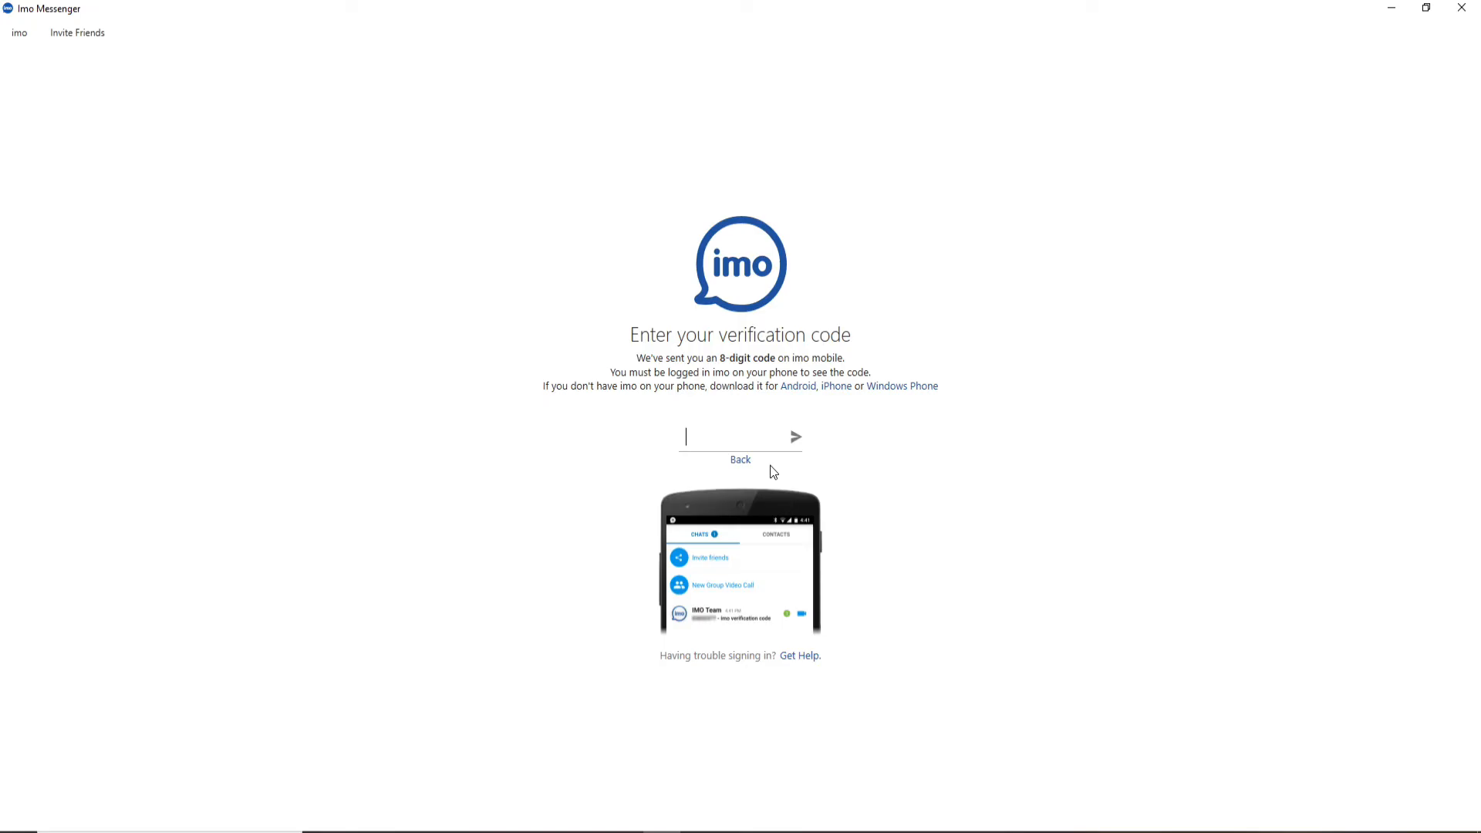
pyautogui.moveTo(690, 498)
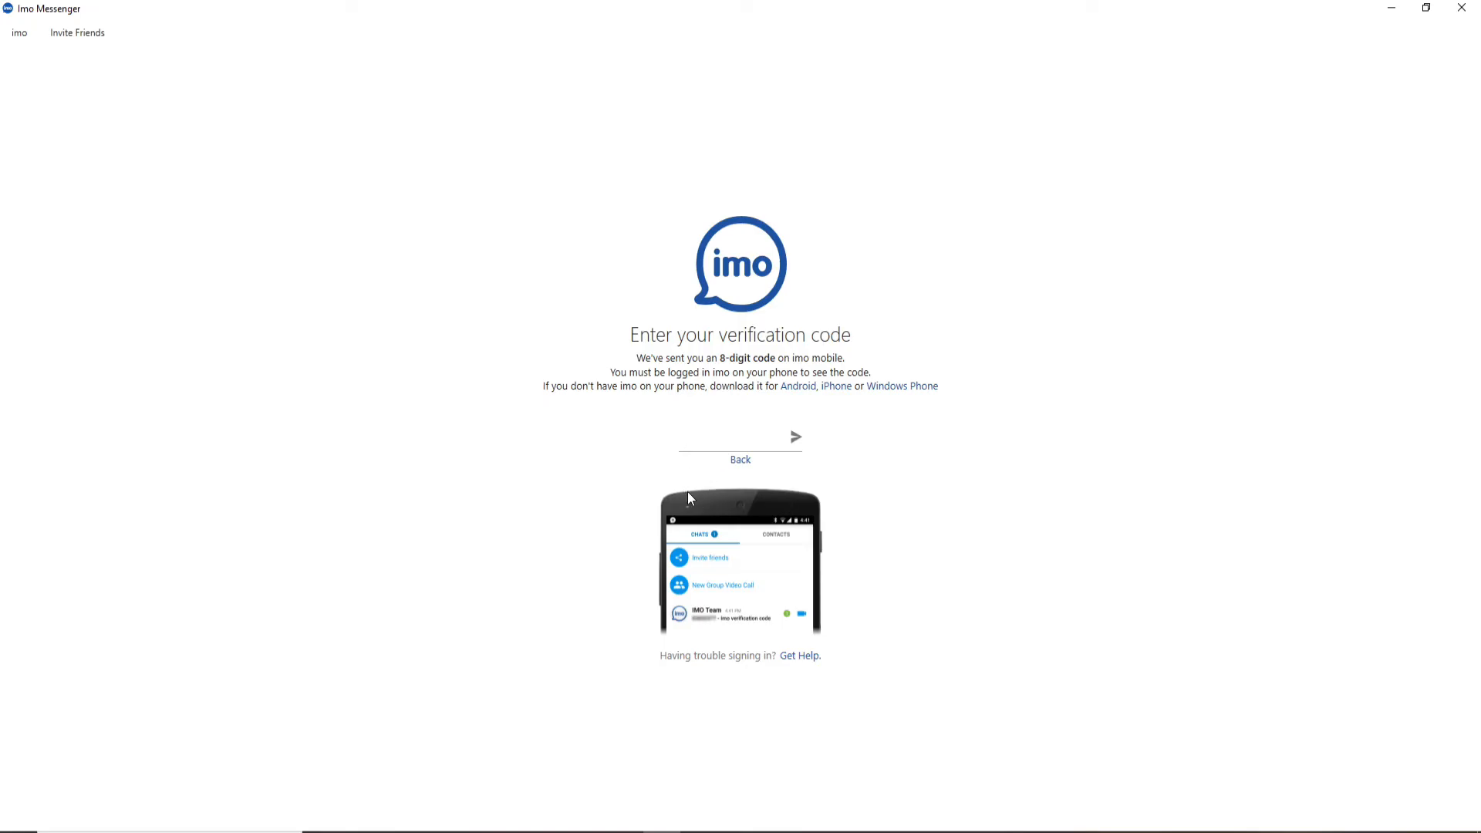
pyautogui.write('702')
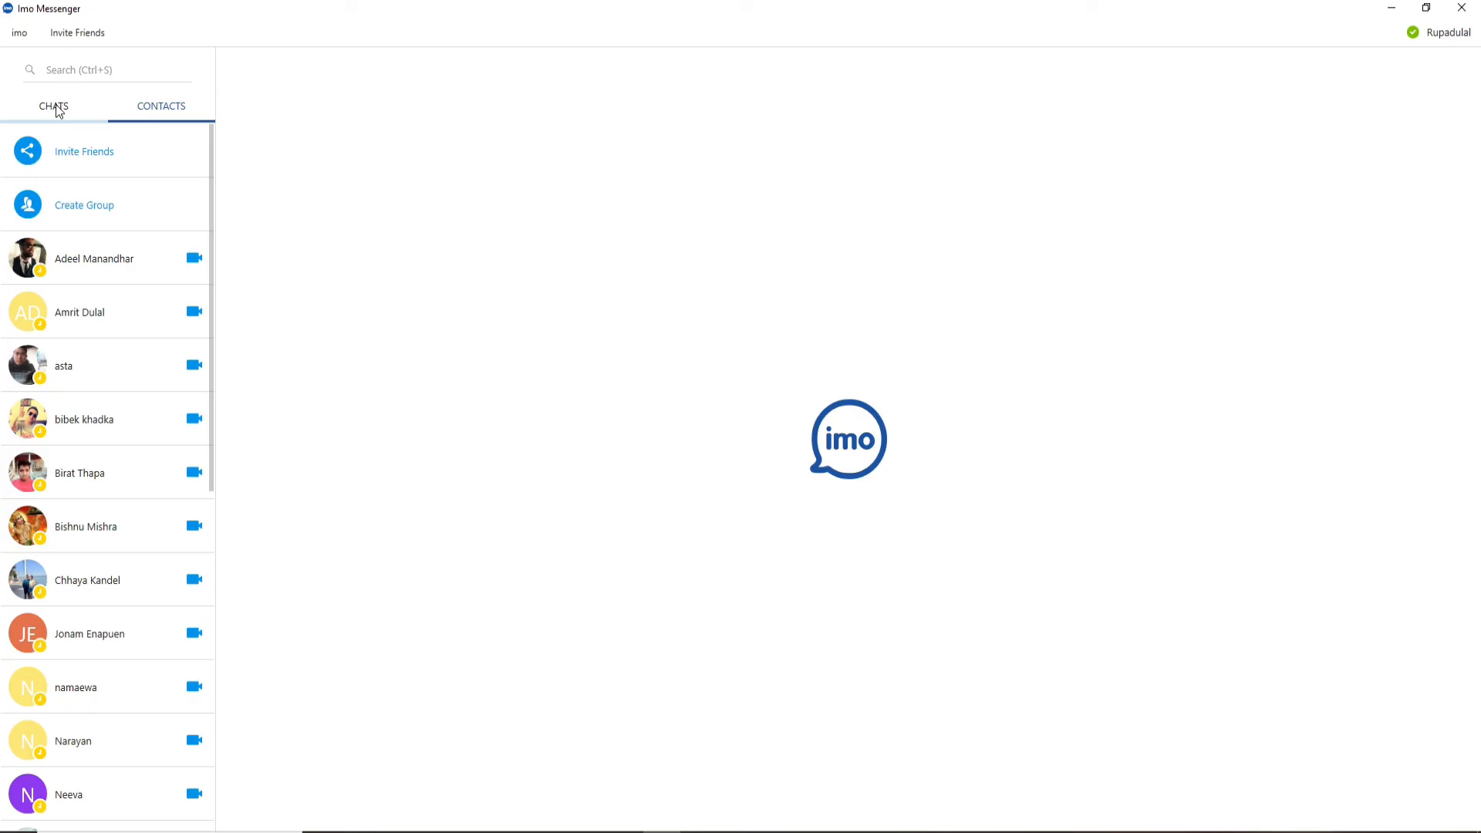
# Step: Show the chats list with Stories and IMO Team, then minimise imo to the desktop
pyautogui.click(54, 107)
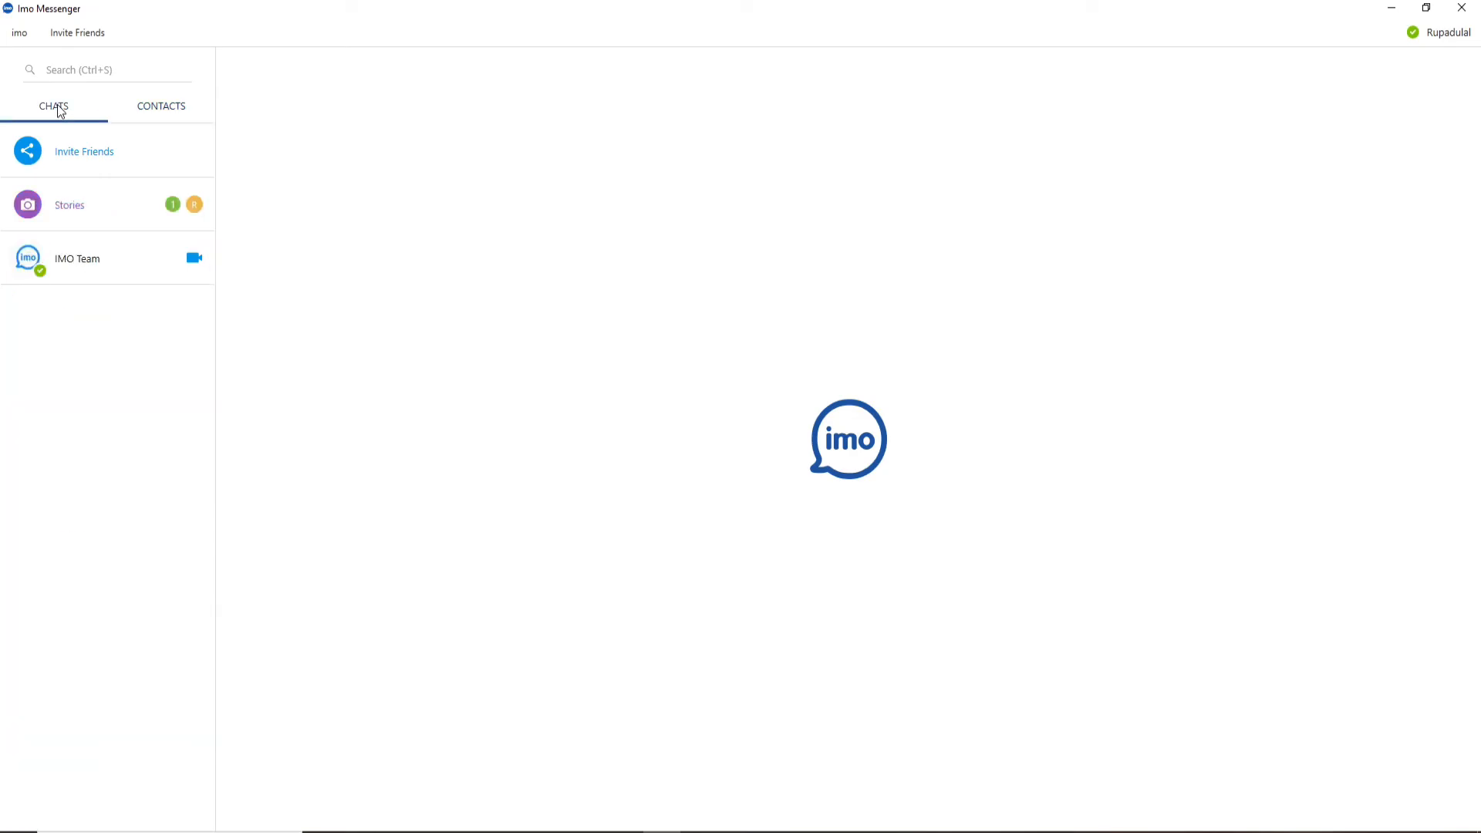
pyautogui.moveTo(596, 685)
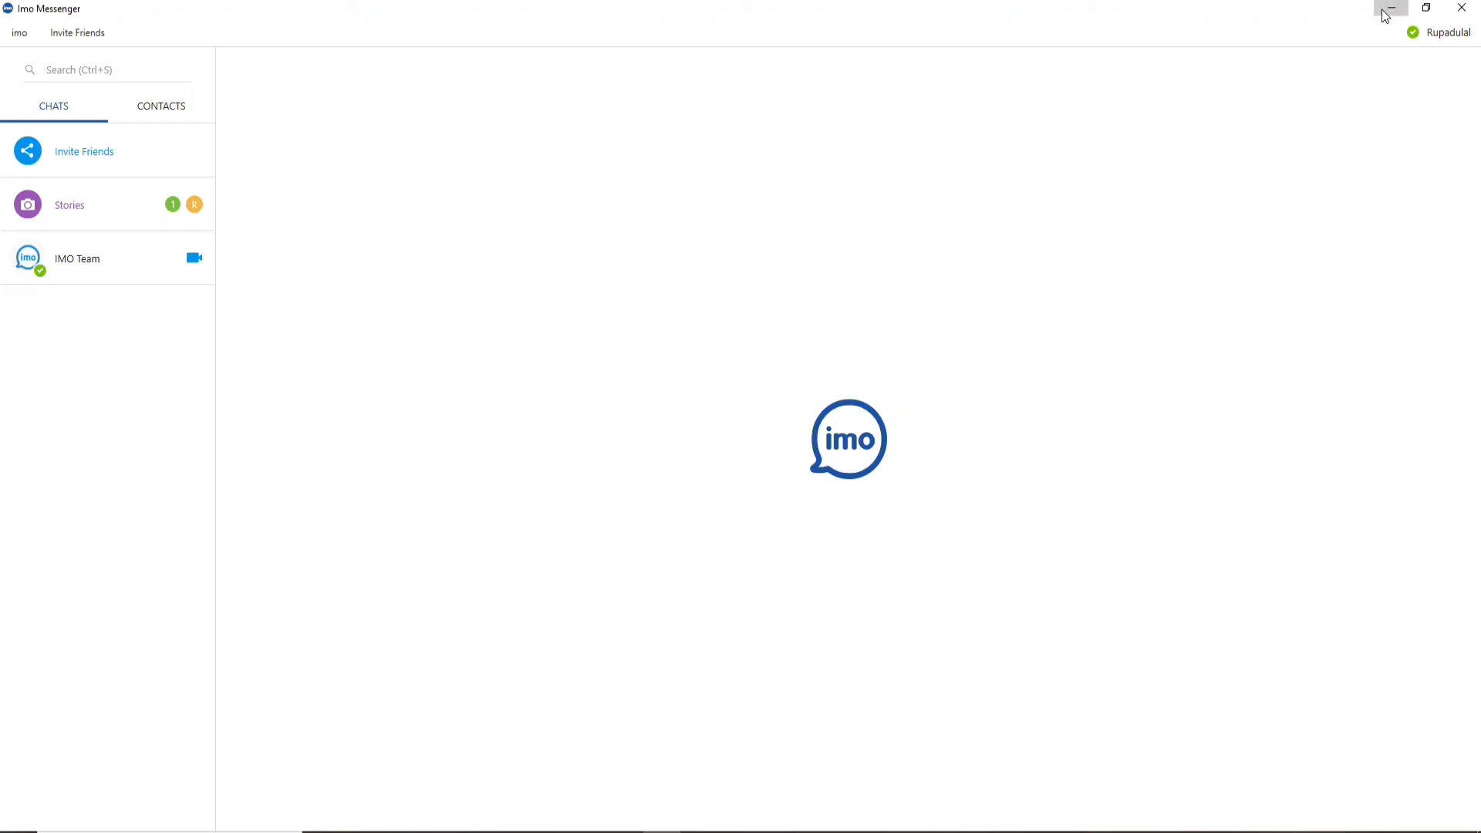
pyautogui.click(1389, 9)
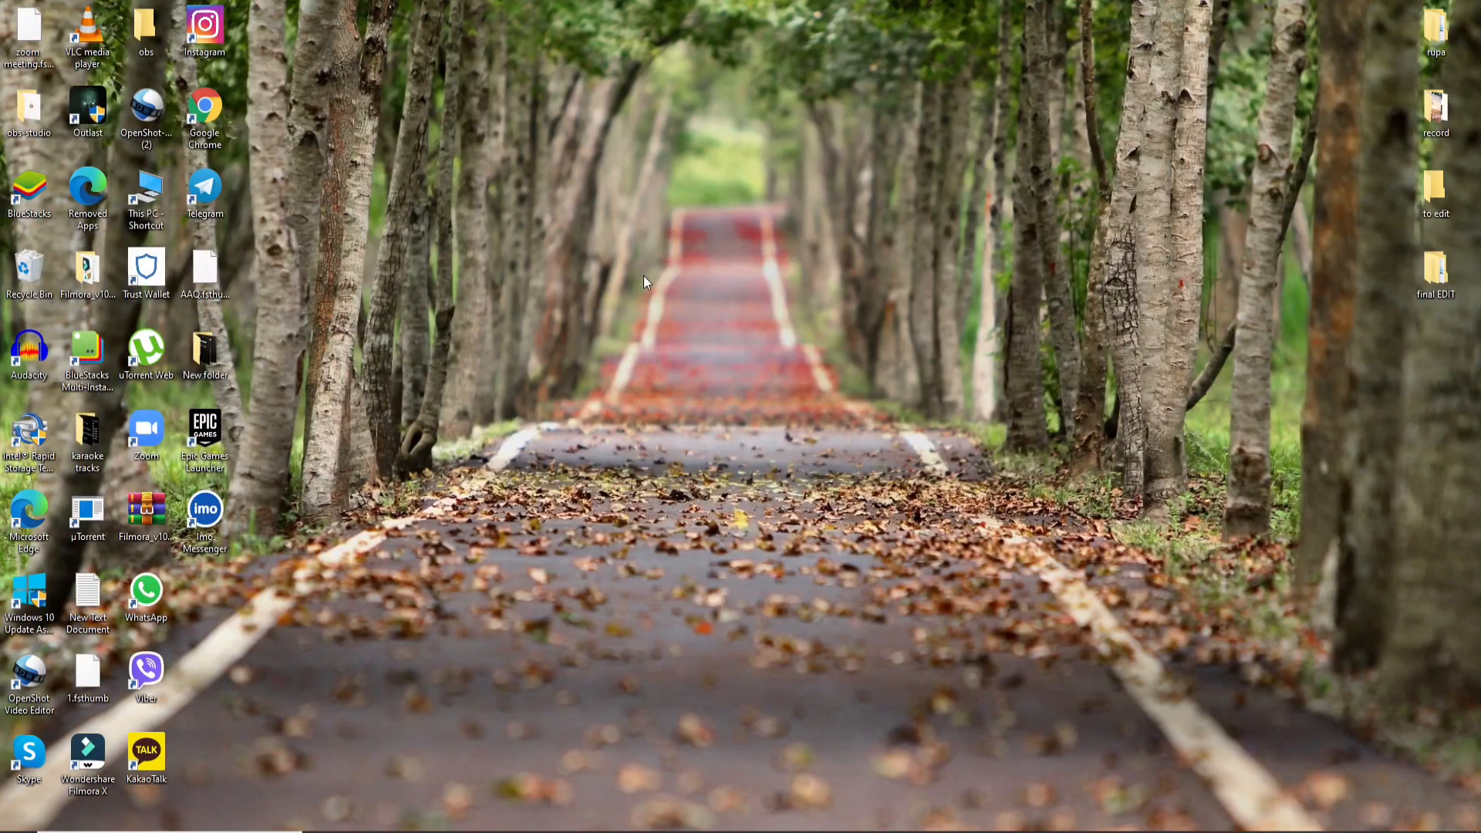